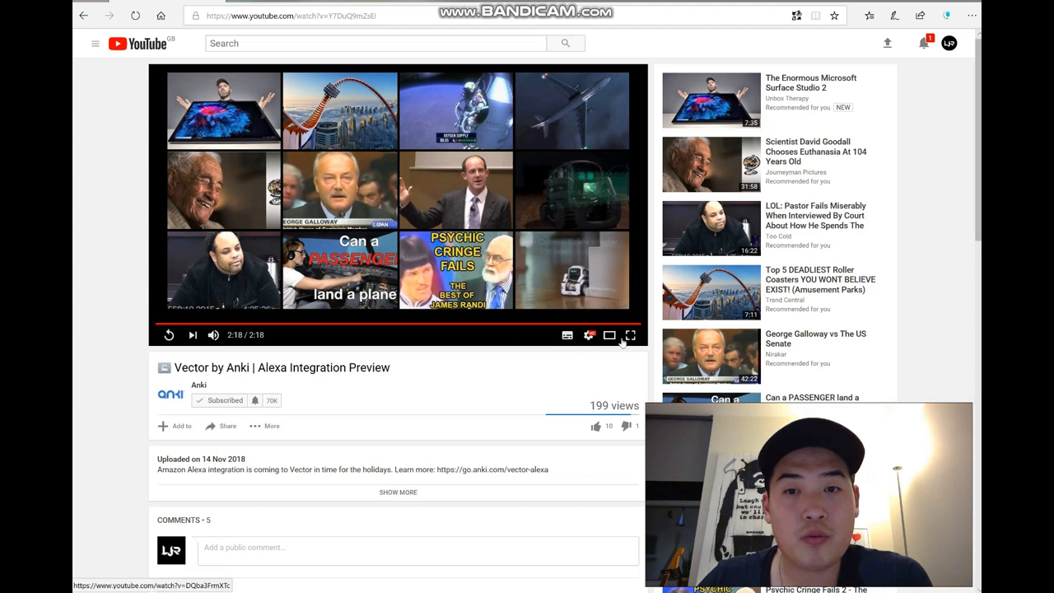
Scroll the Vector by Anki video page down to reveal the comments section.
click(629, 336)
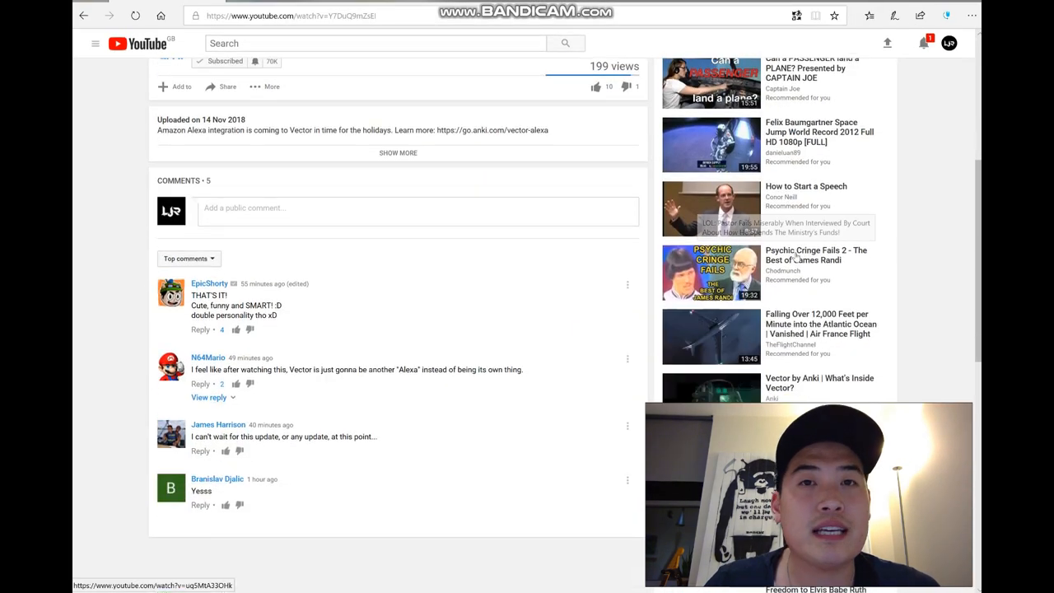
mouse_move(815, 255)
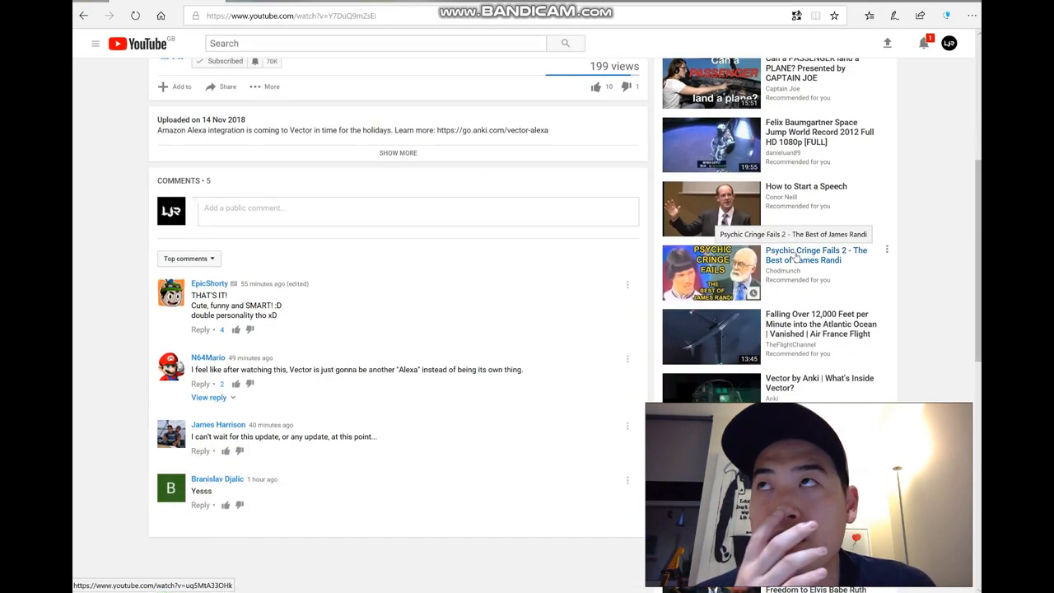